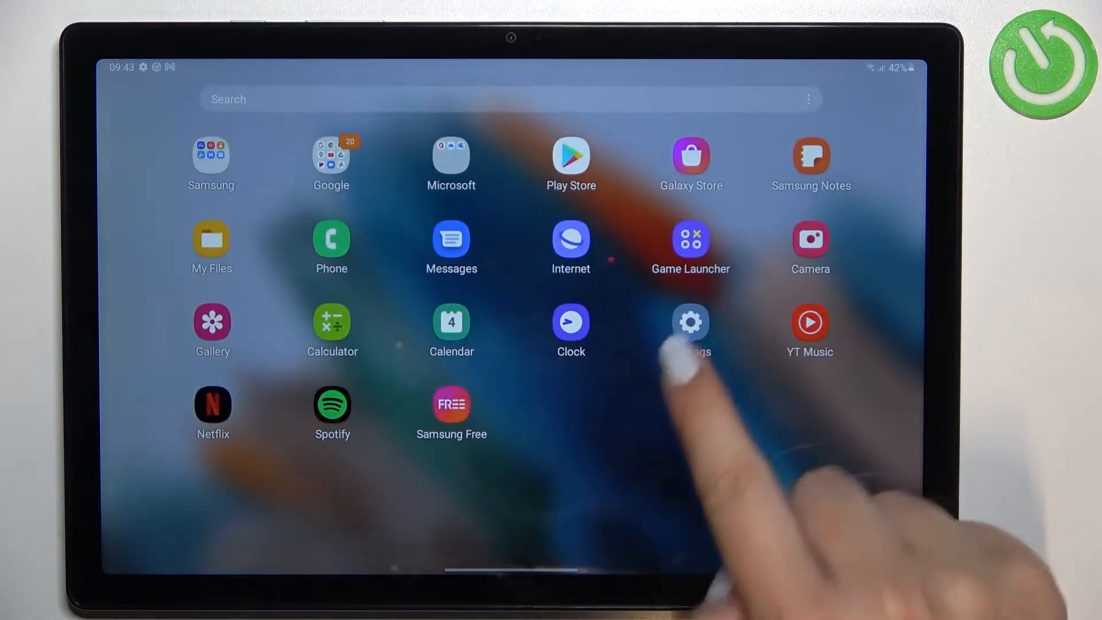
Launch Settings and scroll the Display page until Eye comfort shield is in view.
left_click(690, 323)
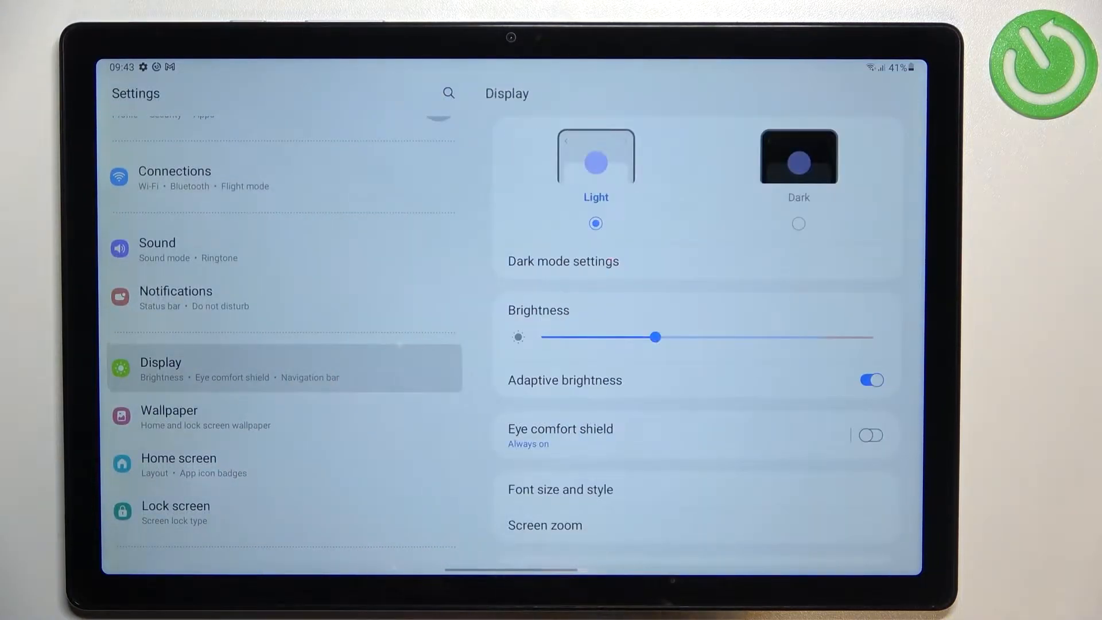
scroll("up", 3)
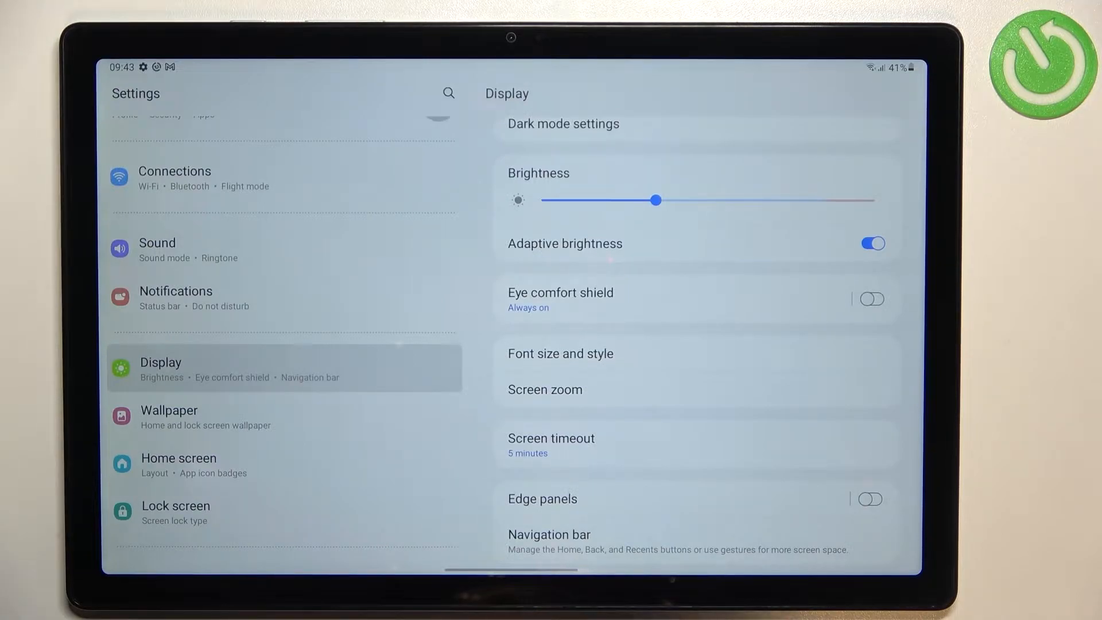
Switch Eye comfort shield on and enter its page with schedule and colour temperature.
left_click(871, 298)
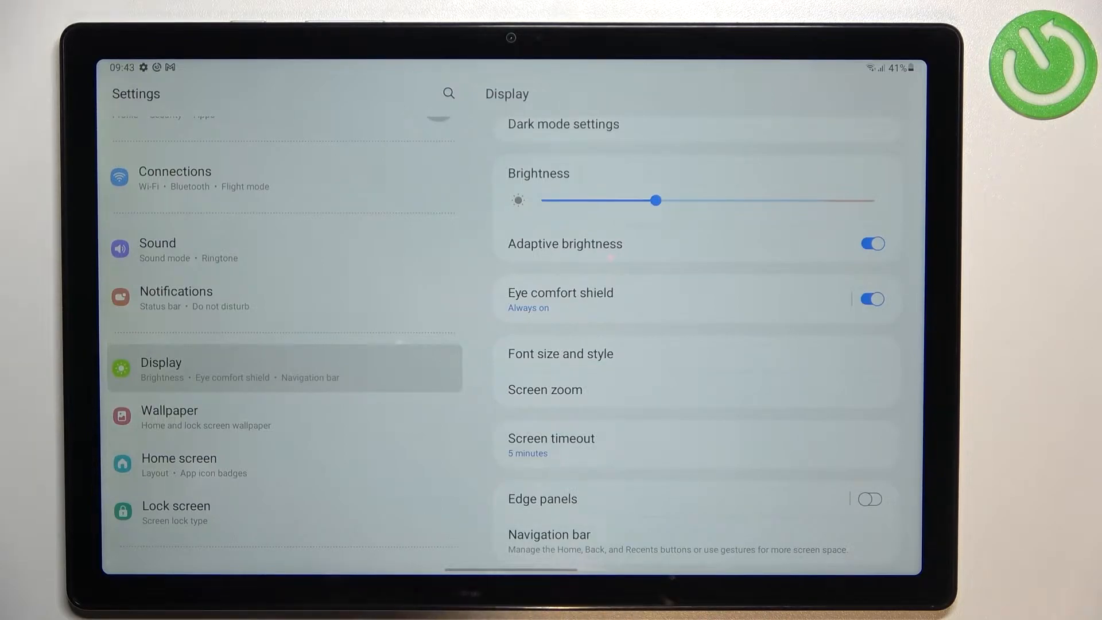
left_click(560, 298)
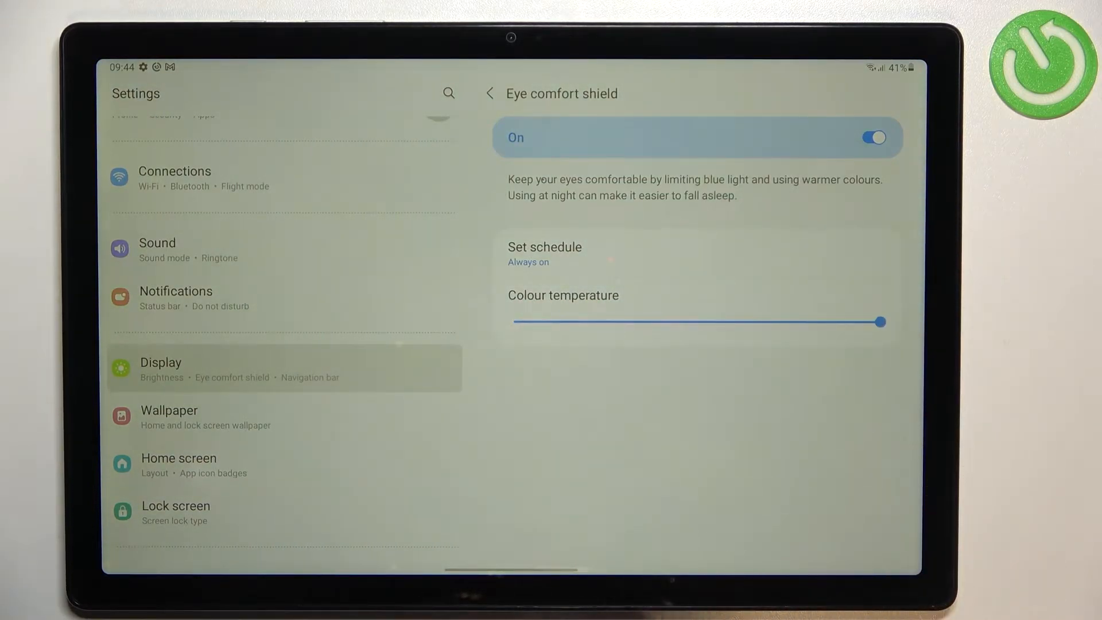
Expand Set schedule to list Always on, Sunset to sunrise and Custom.
left_click(544, 253)
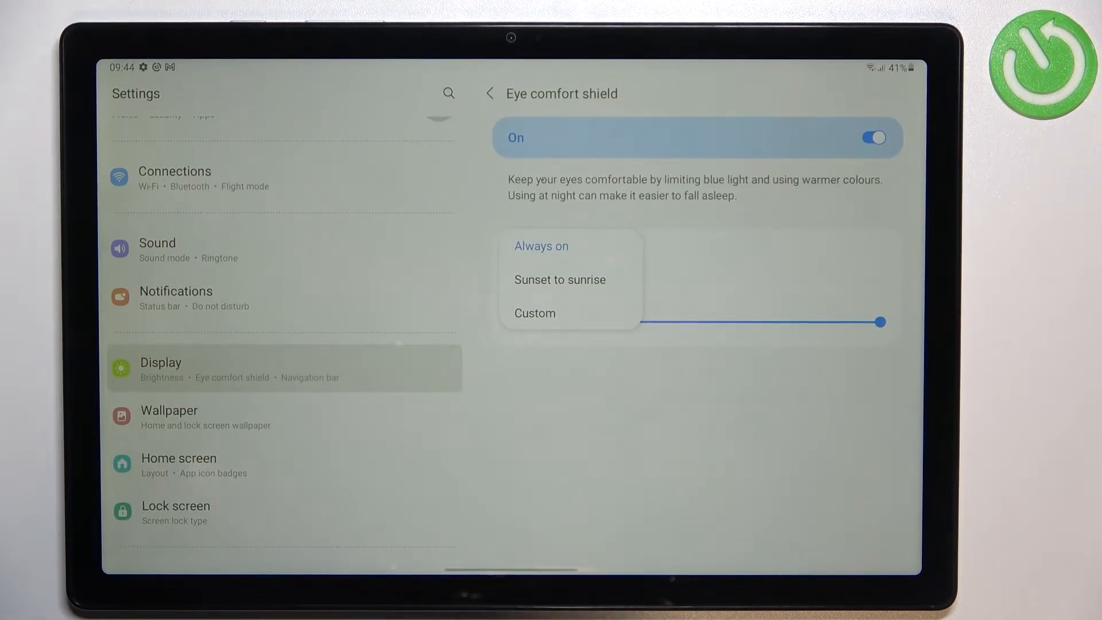
Save a Custom schedule from 22:43 start to 13:00 next day end.
left_click(533, 312)
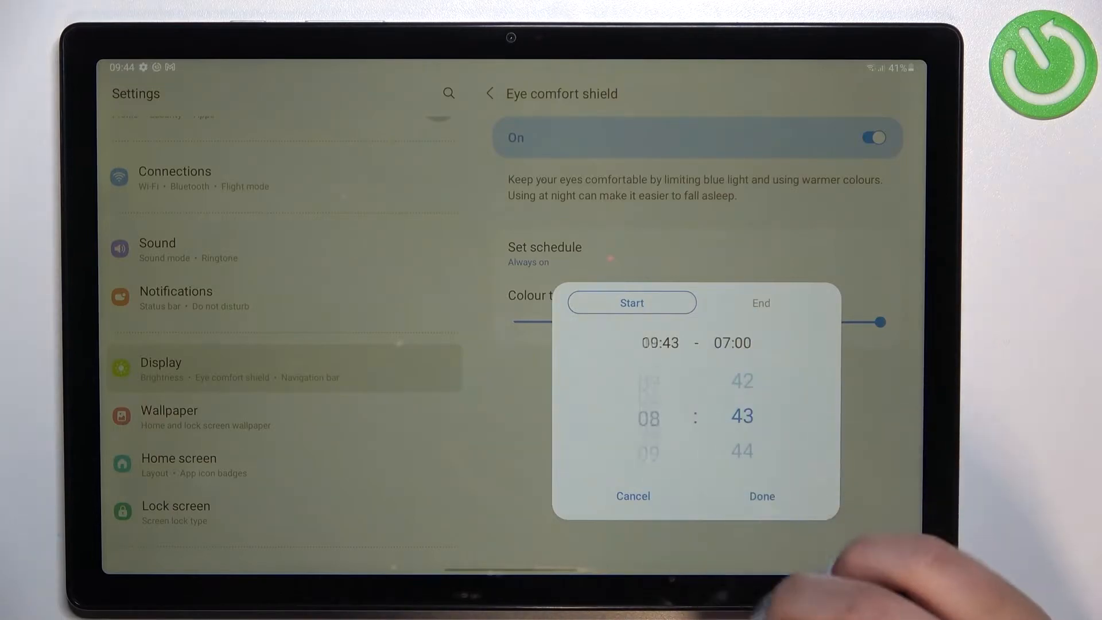
left_click(759, 302)
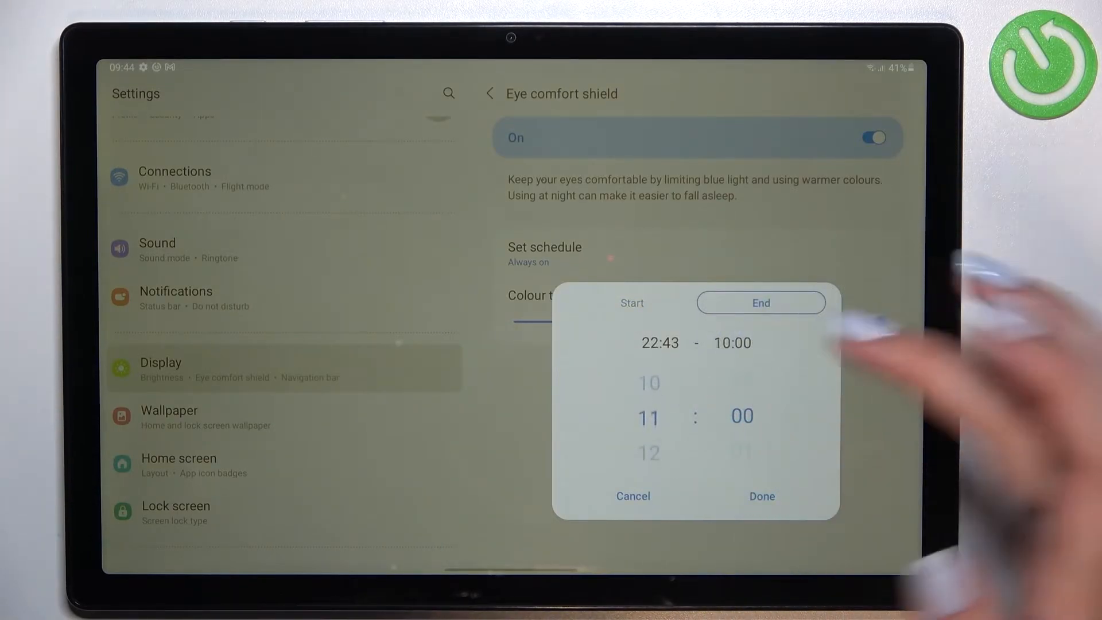
left_click(761, 496)
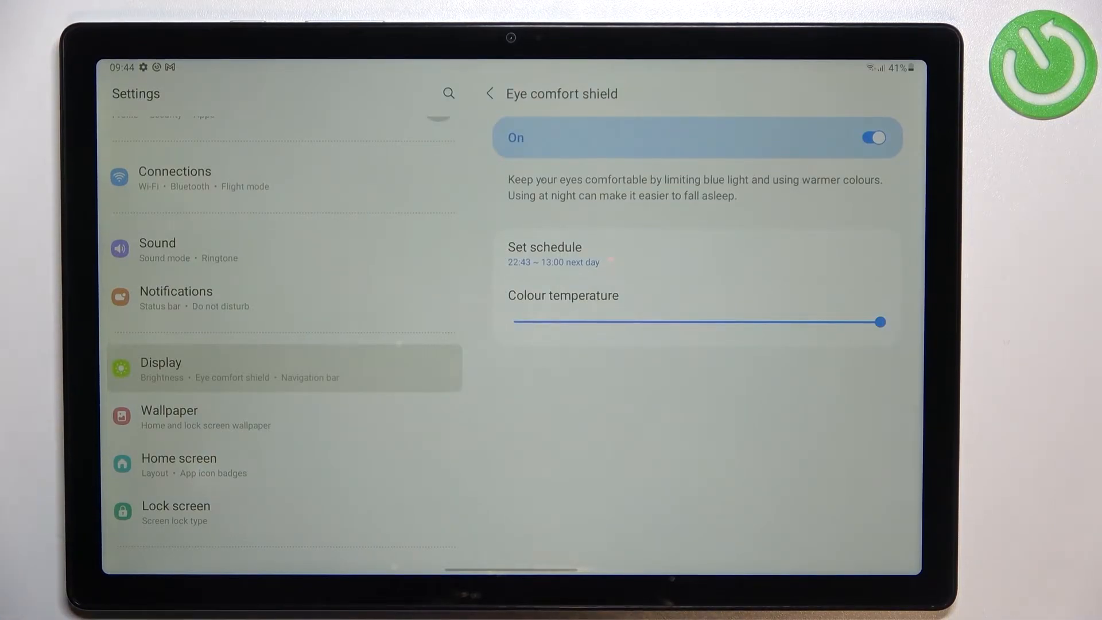
Reopen and dismiss the schedule list before pulling down the quick settings panel.
left_click(544, 252)
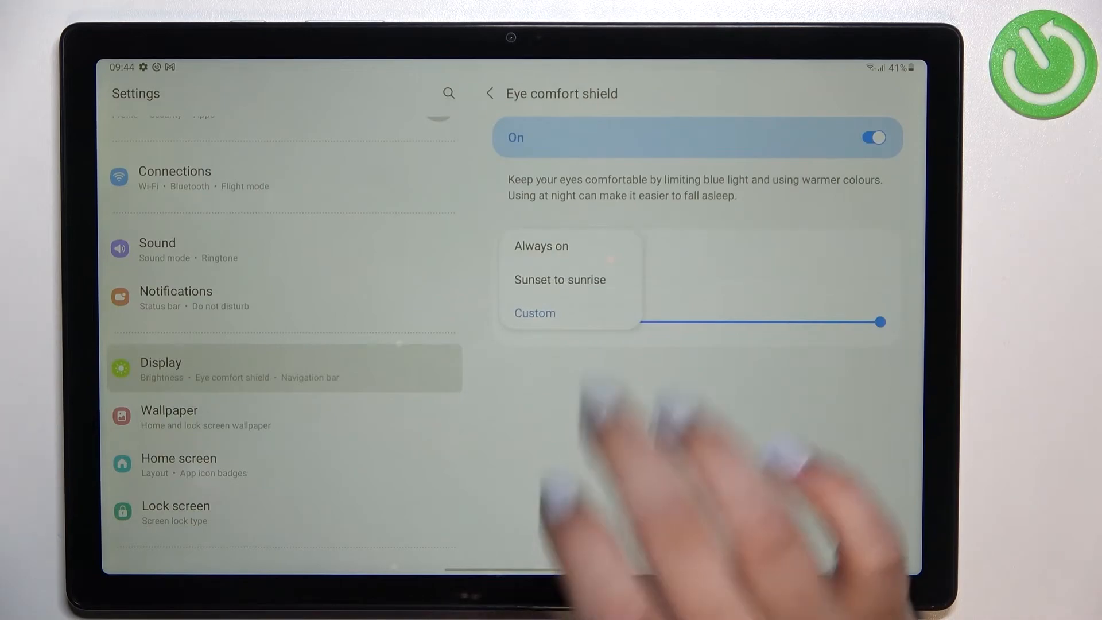
left_click(541, 246)
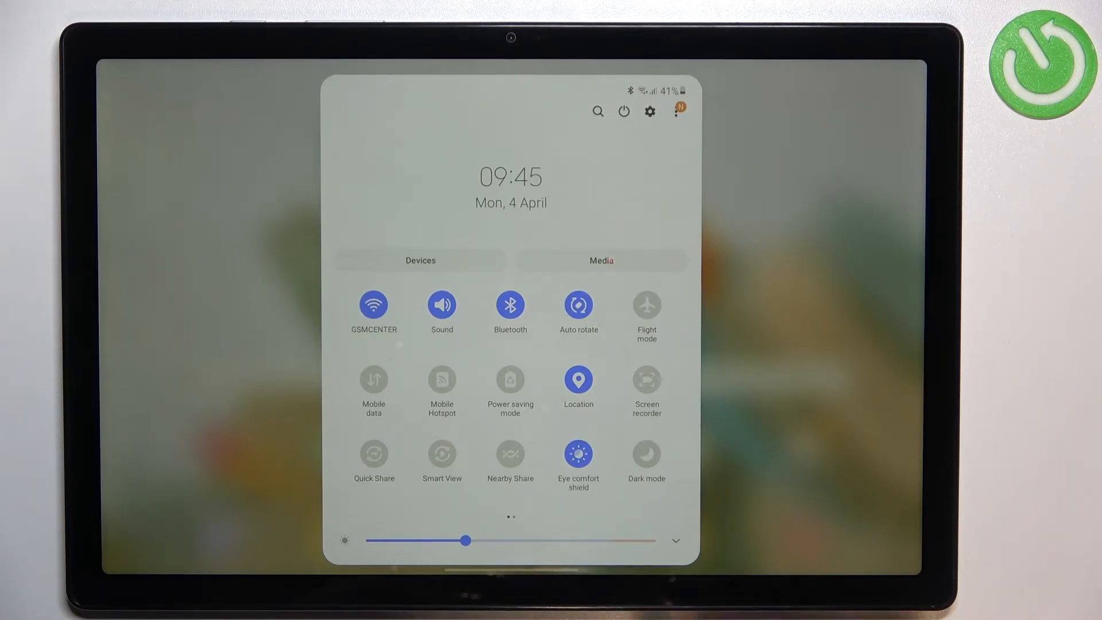
left_click(577, 454)
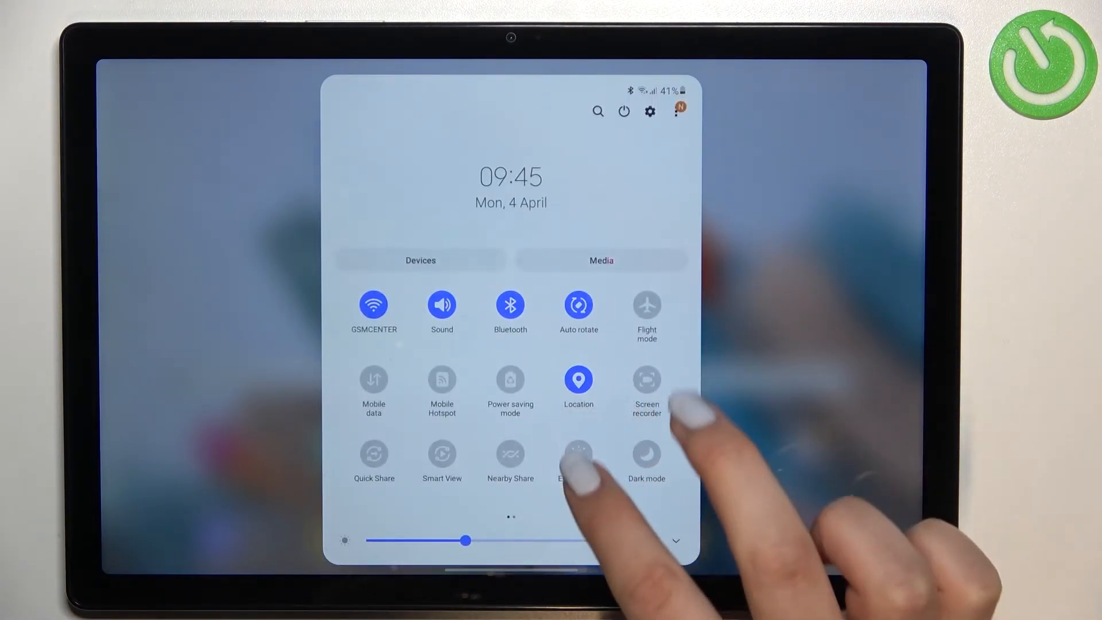
left_click(577, 453)
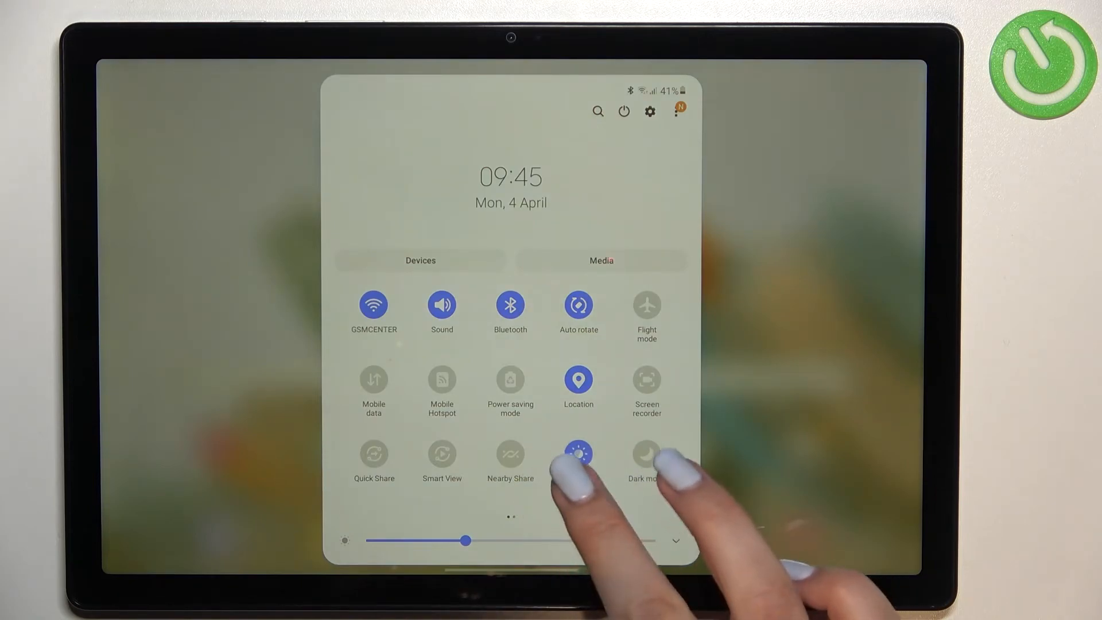